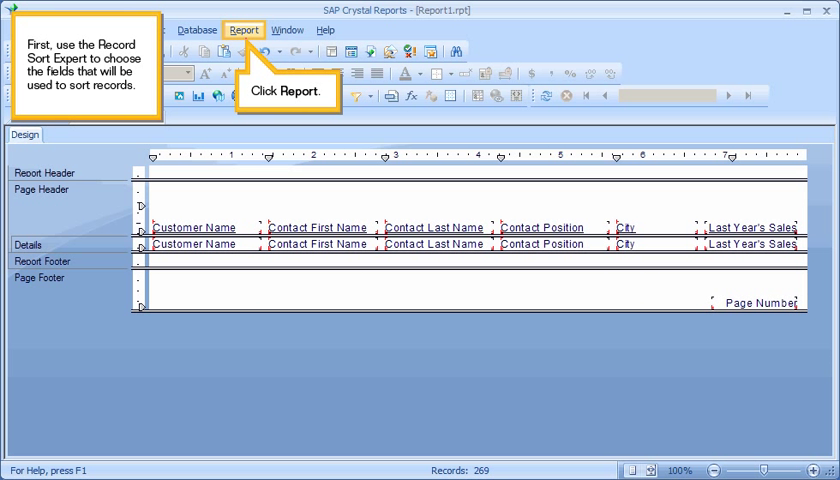
In the Record Sort Expert, sort ascending by Customer.Customer Name, then Customer.City
click(243, 29)
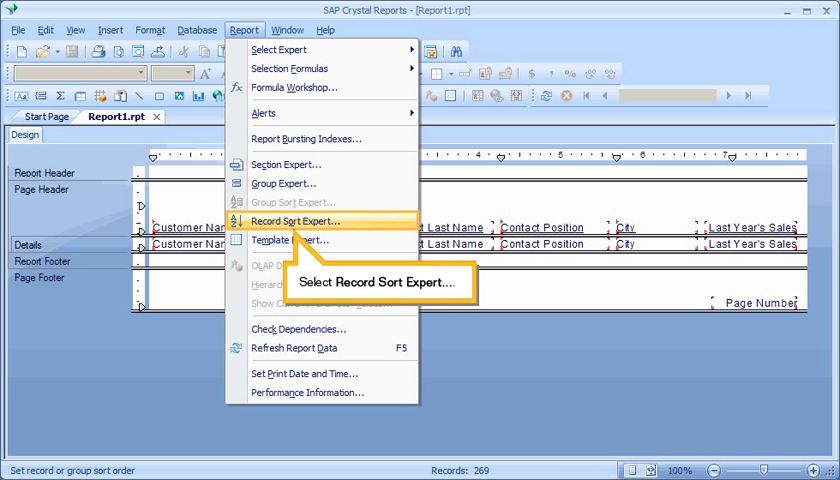
click(291, 220)
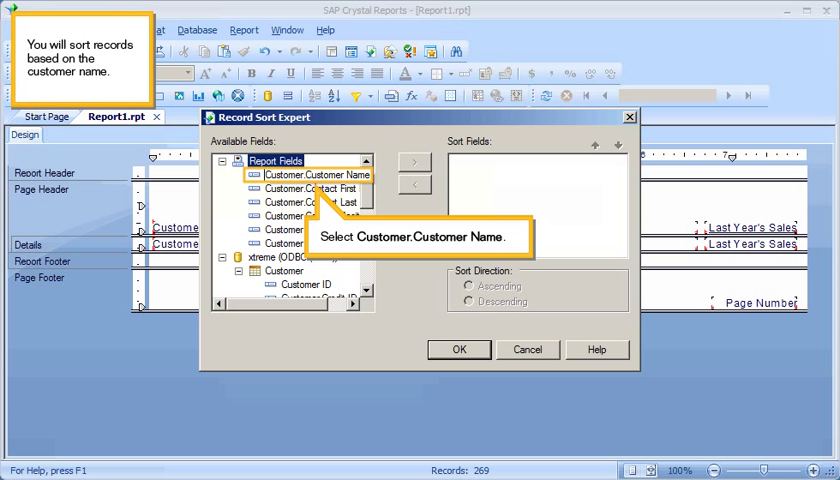
click(315, 174)
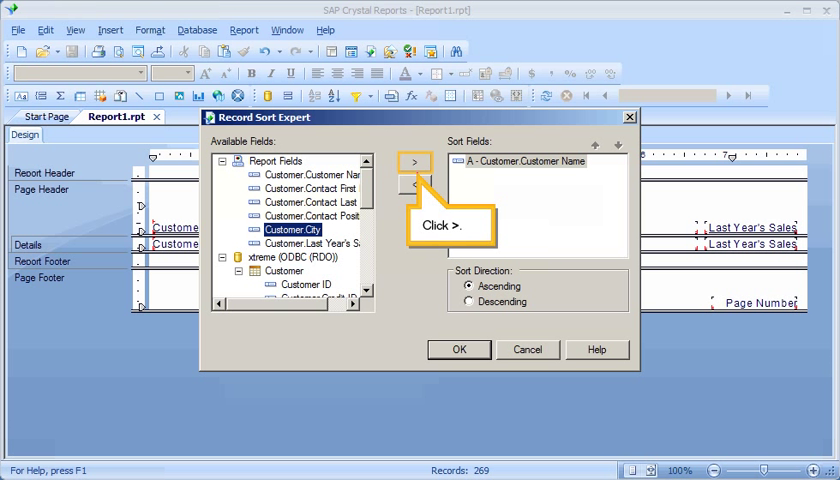
click(413, 161)
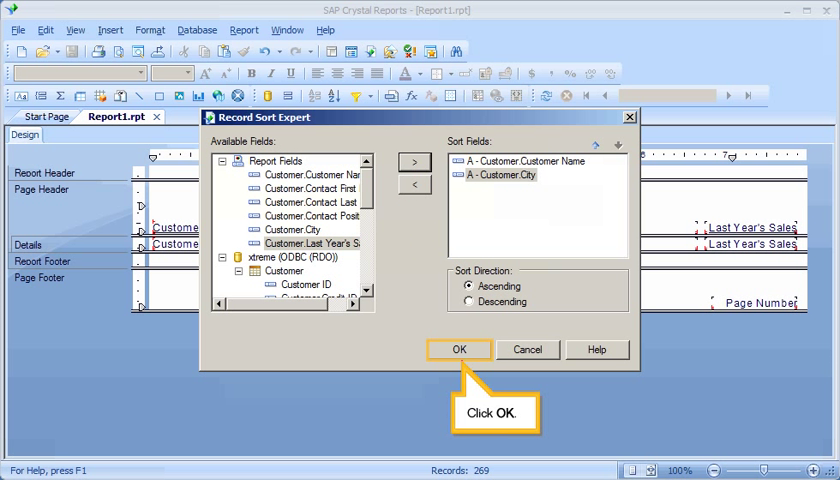
click(459, 349)
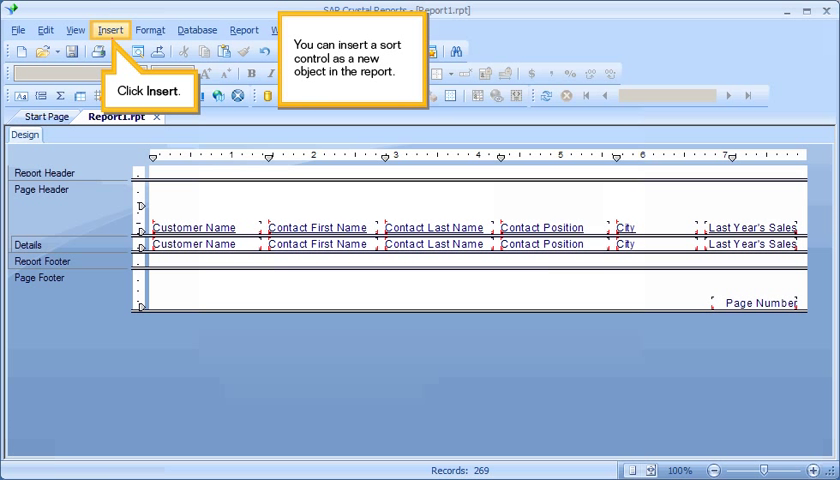
Insert a sort control bound to A - Customer.Customer Name into the page header
click(110, 29)
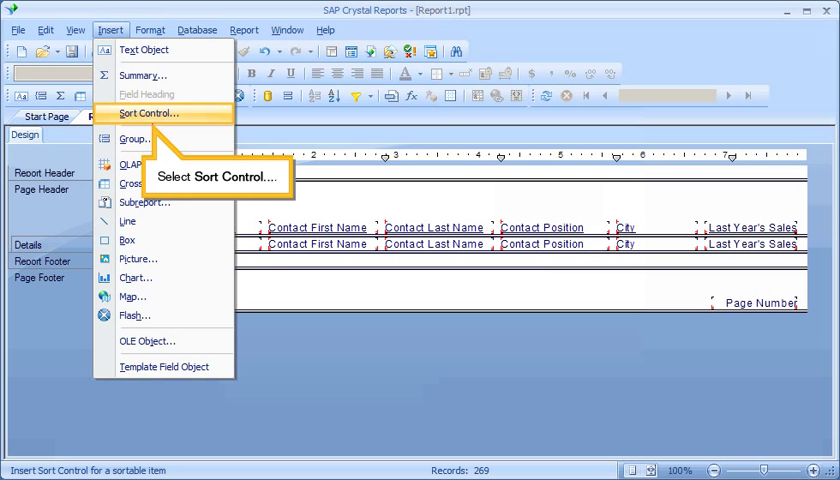
click(149, 113)
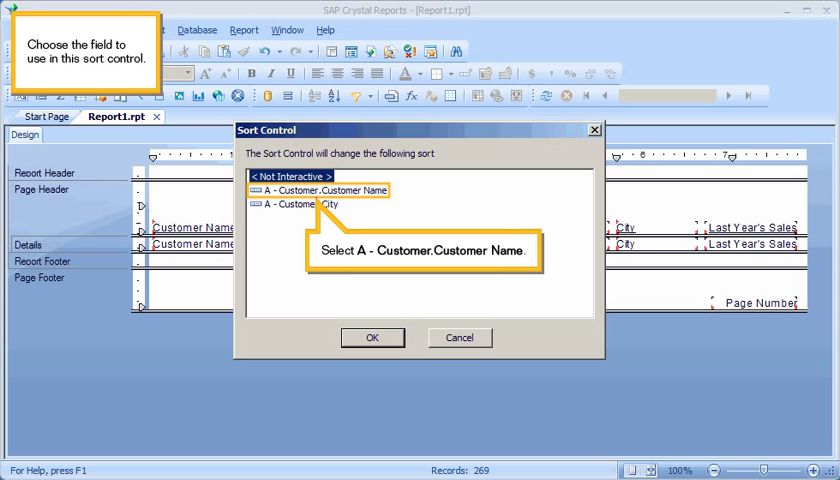
click(320, 190)
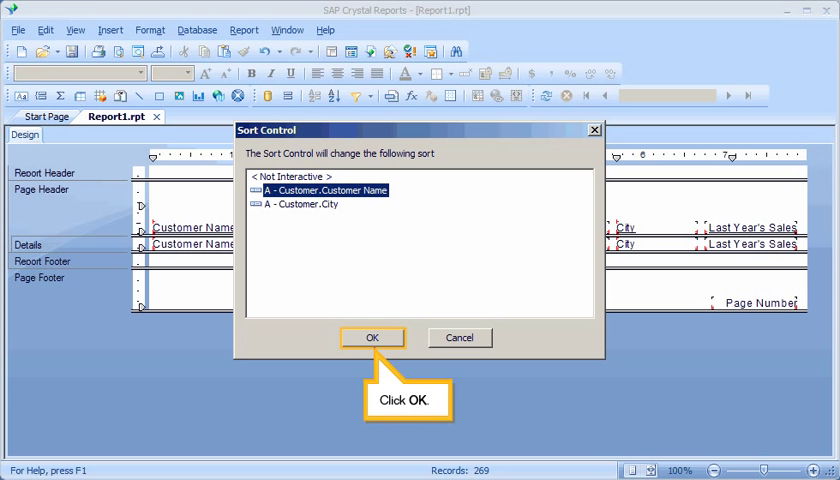
click(371, 337)
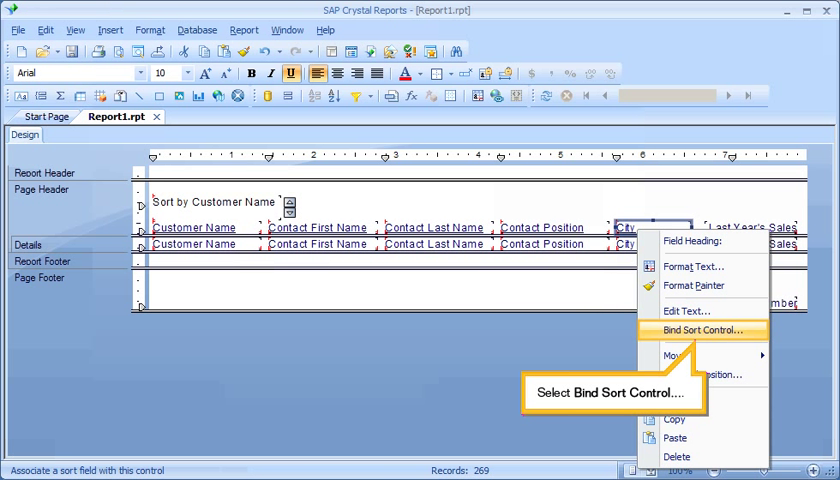
Bind a sort control for the City sort to the City column heading
click(698, 330)
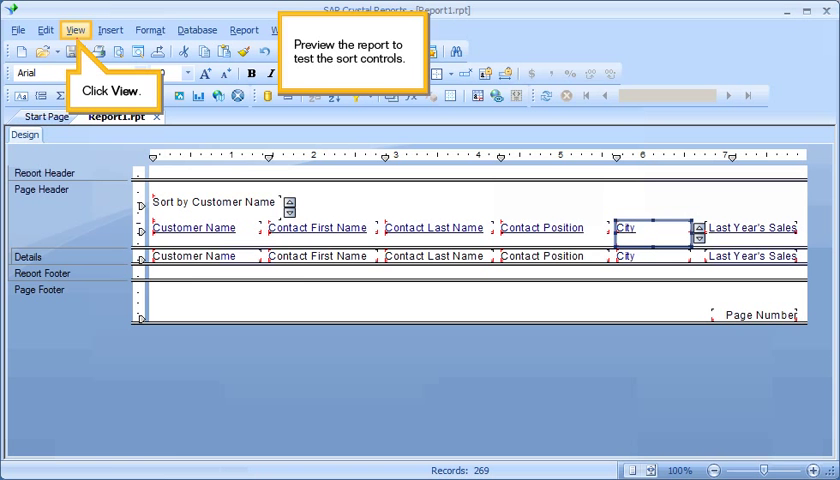
Switch to Print Preview from the View menu
click(75, 29)
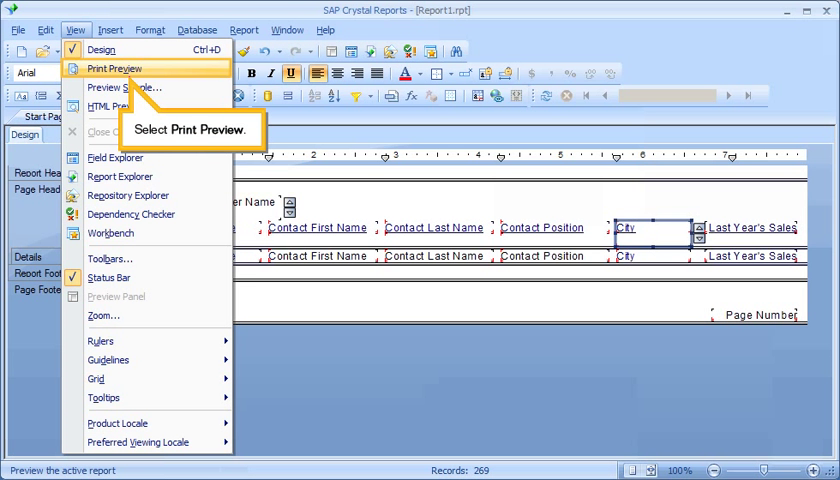
click(114, 69)
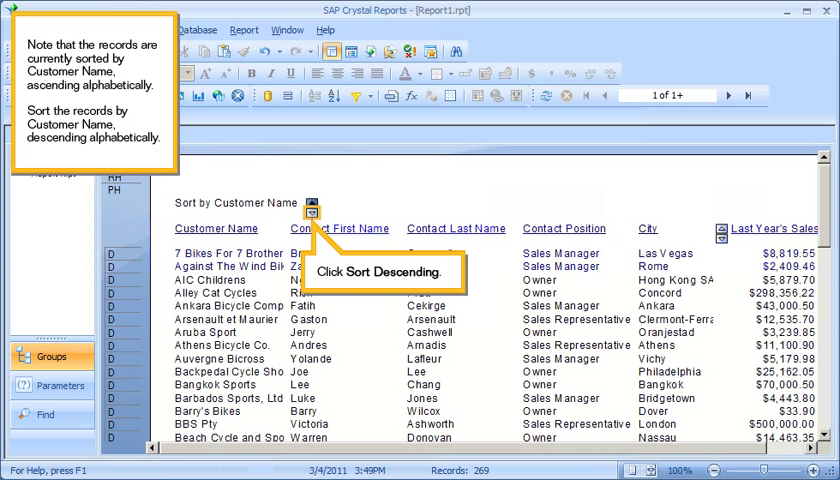
Re-sort the preview: Customer Name descending, City ascending, then City descending
click(311, 207)
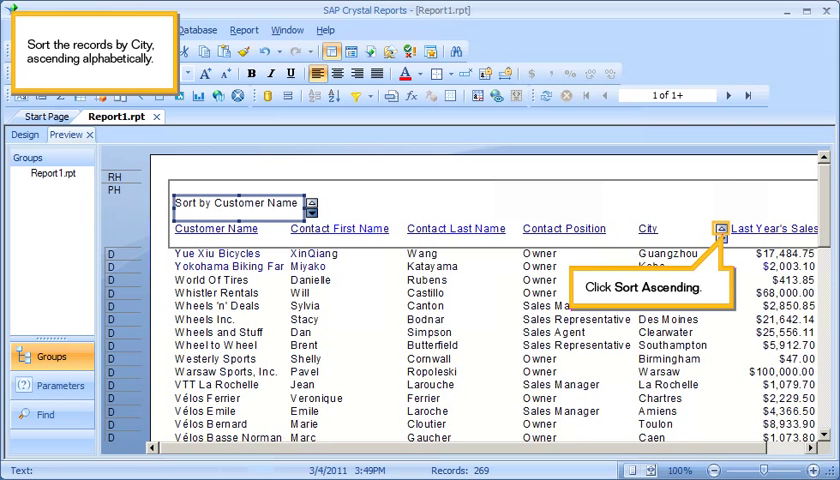
click(723, 226)
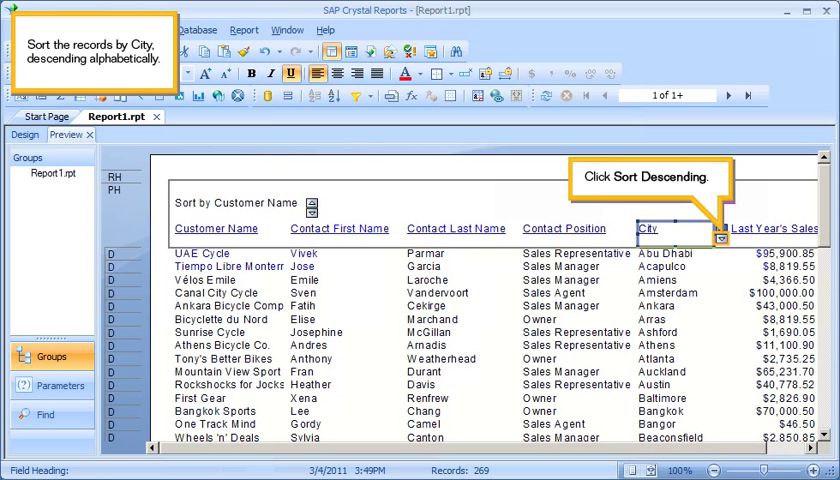
click(726, 238)
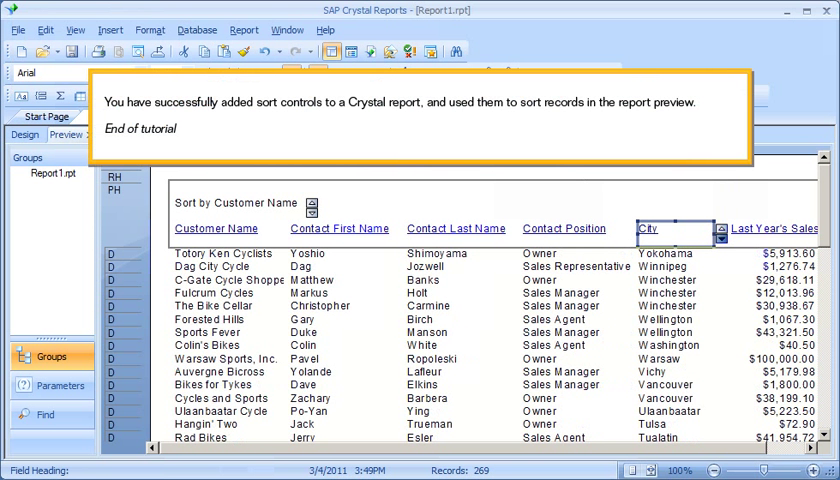